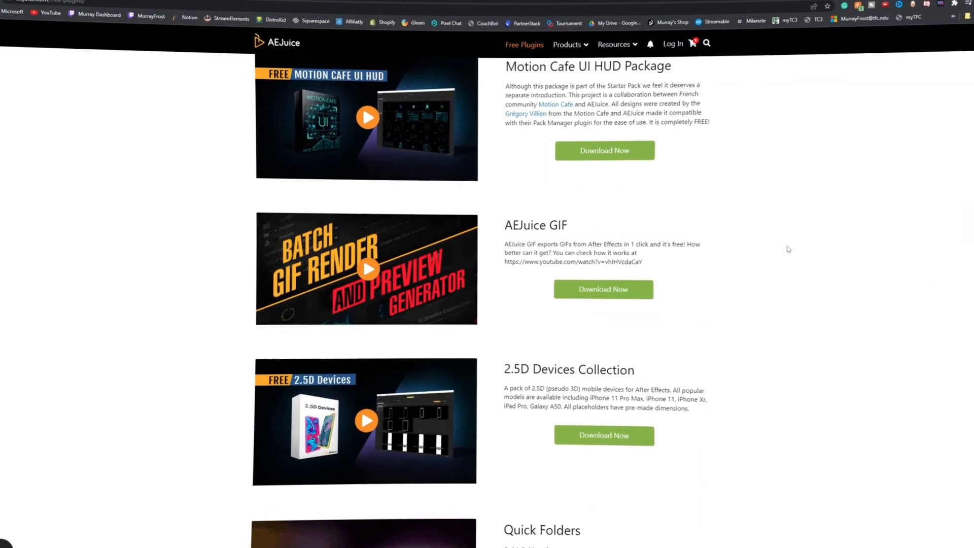
Scroll through the AEJuice Free Plugins page before returning to the Main composition.
scroll(down, 3)
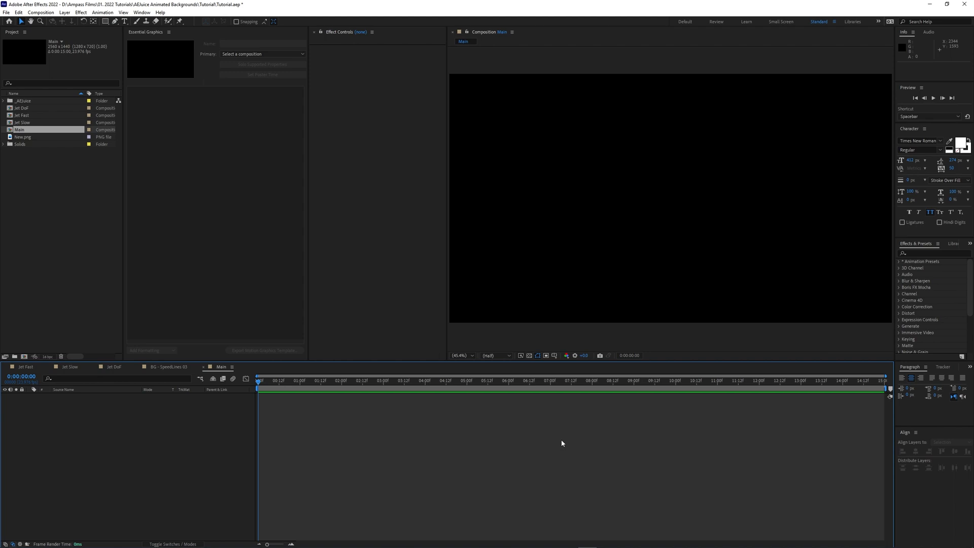
Launch AEJuice Pack Manager 4 from the Window menu and scroll to the Animated Backgrounds pack.
click(142, 12)
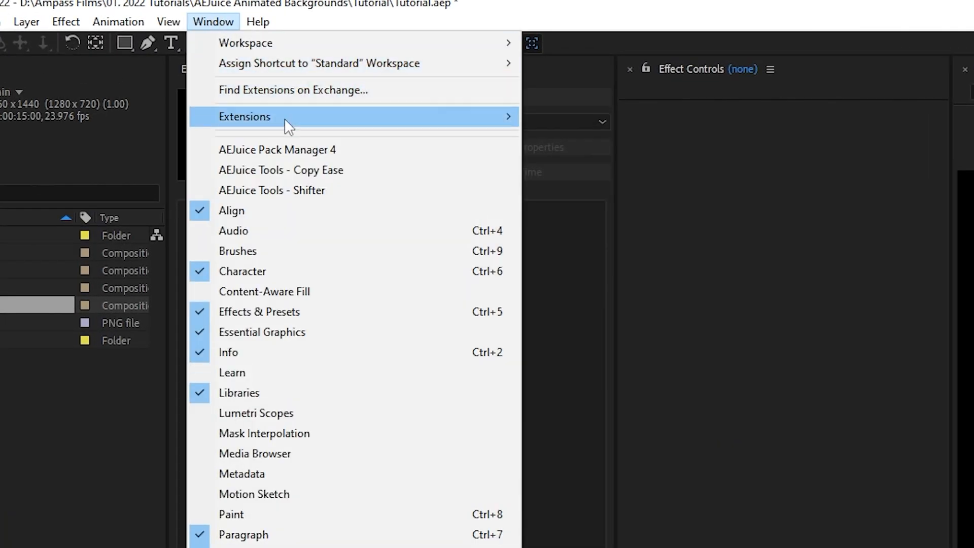
mouse_move(321, 153)
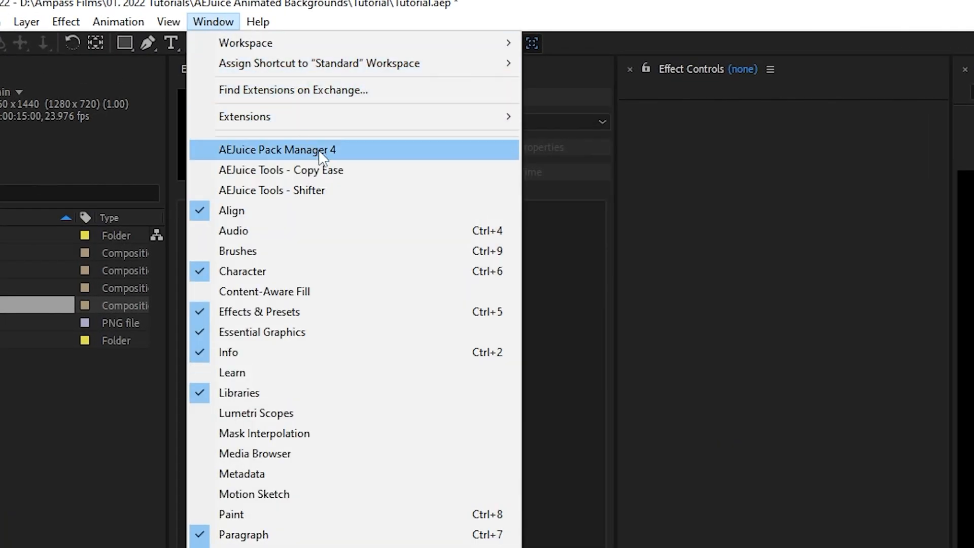
click(277, 150)
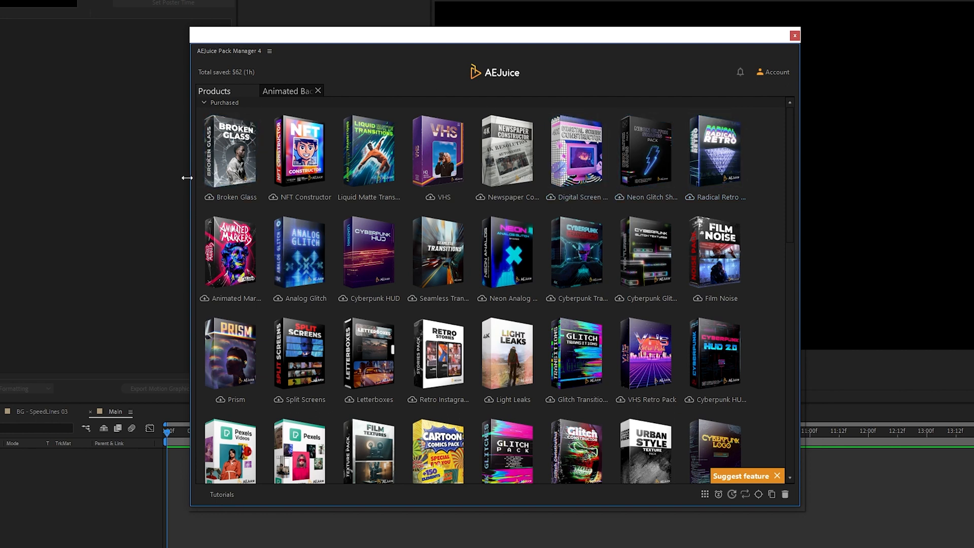
scroll(down, 3)
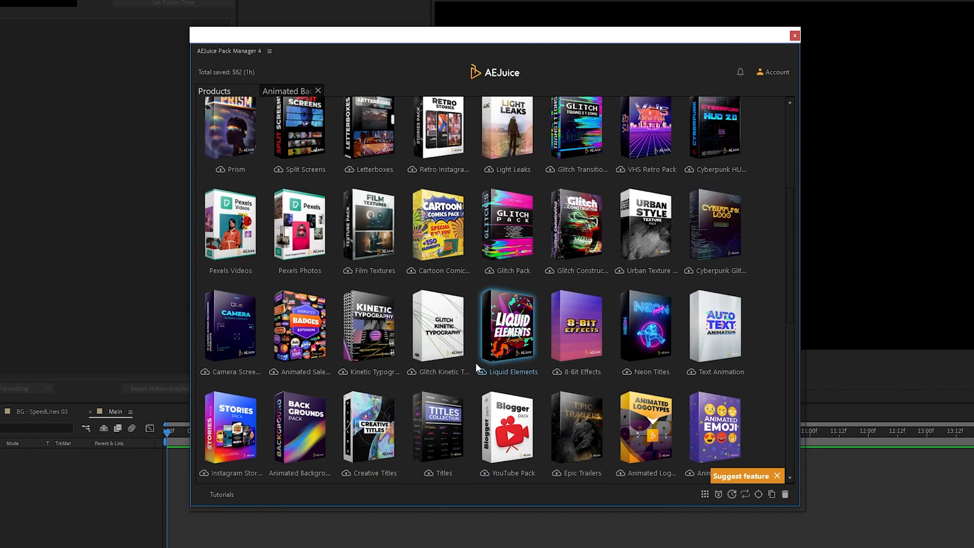
scroll(down, 3)
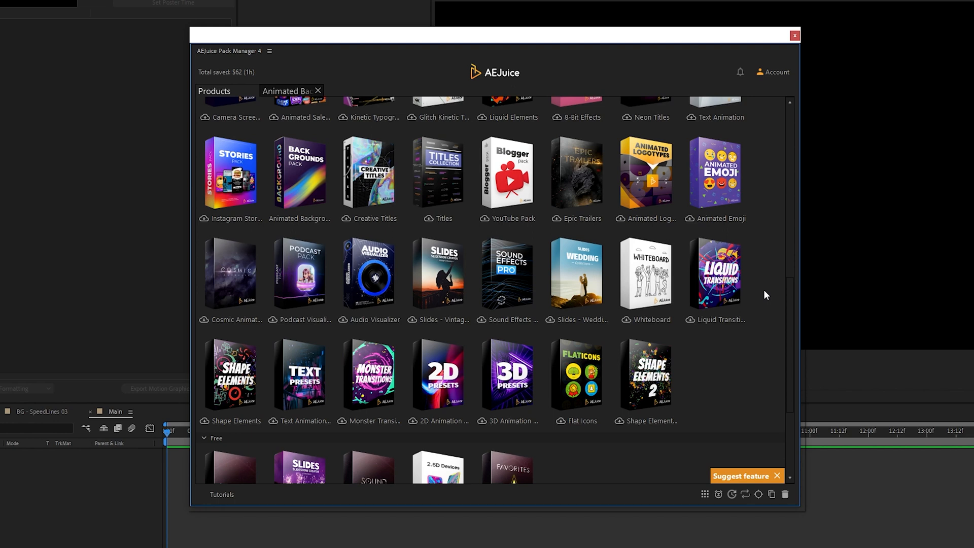
scroll(down, 3)
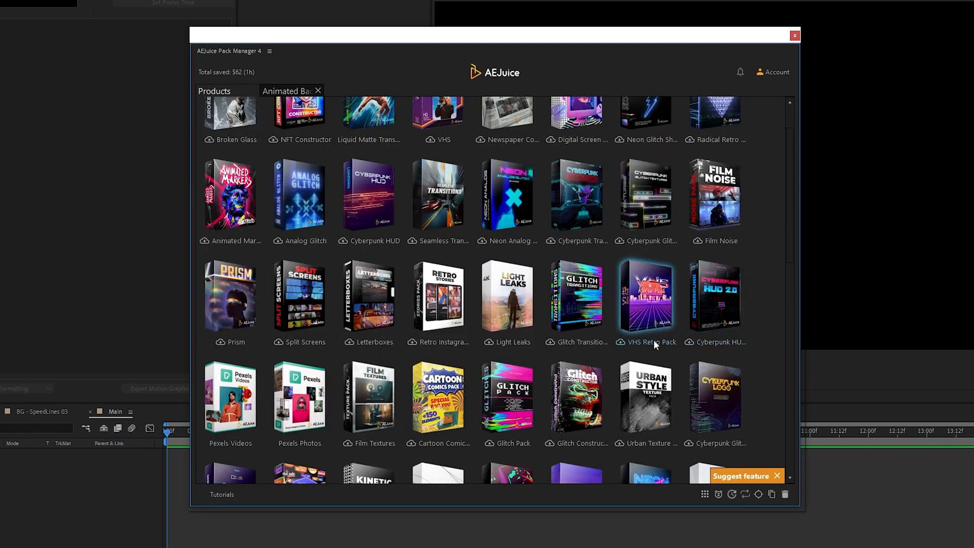
scroll(down, 3)
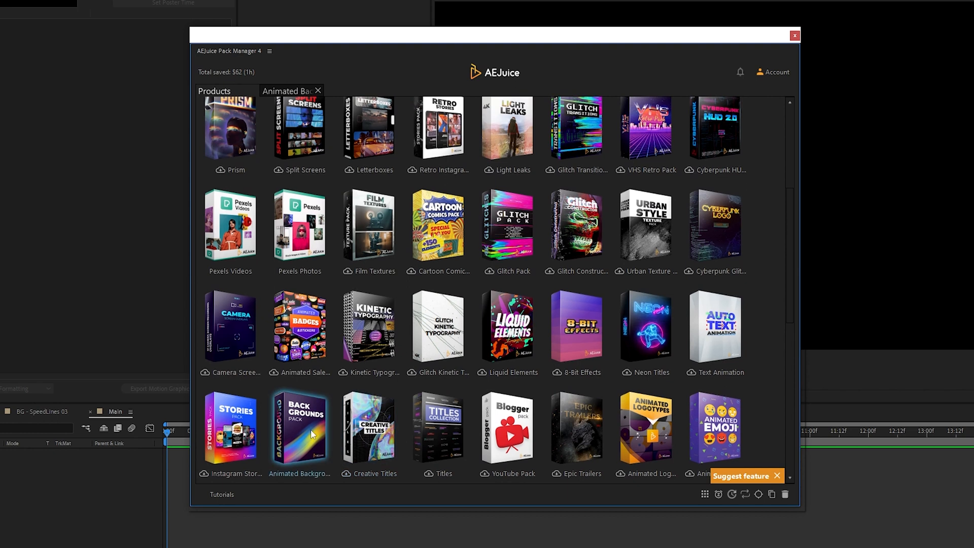
In BG - Gradient 02's Controls layer, change Color 01 from cyan to purple and confirm.
double_click(299, 428)
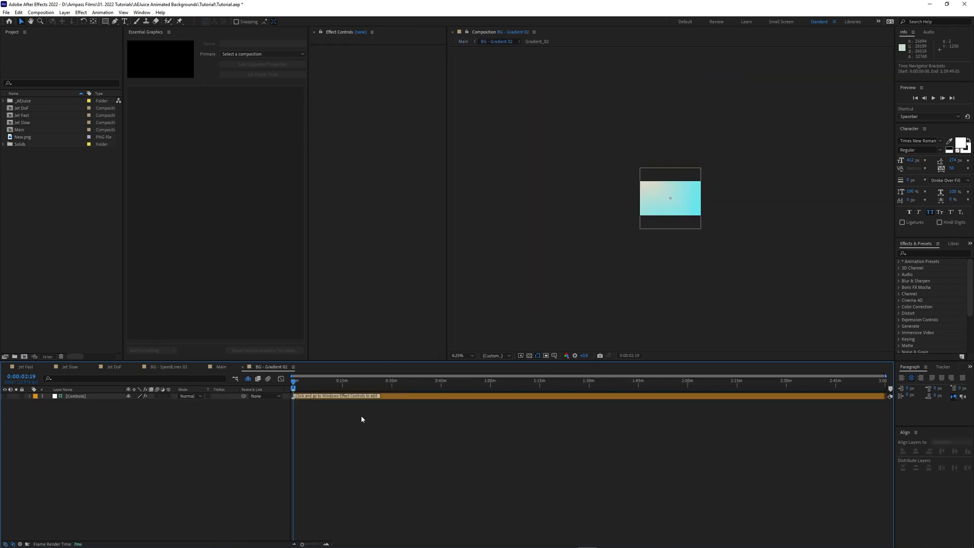
mouse_move(565, 394)
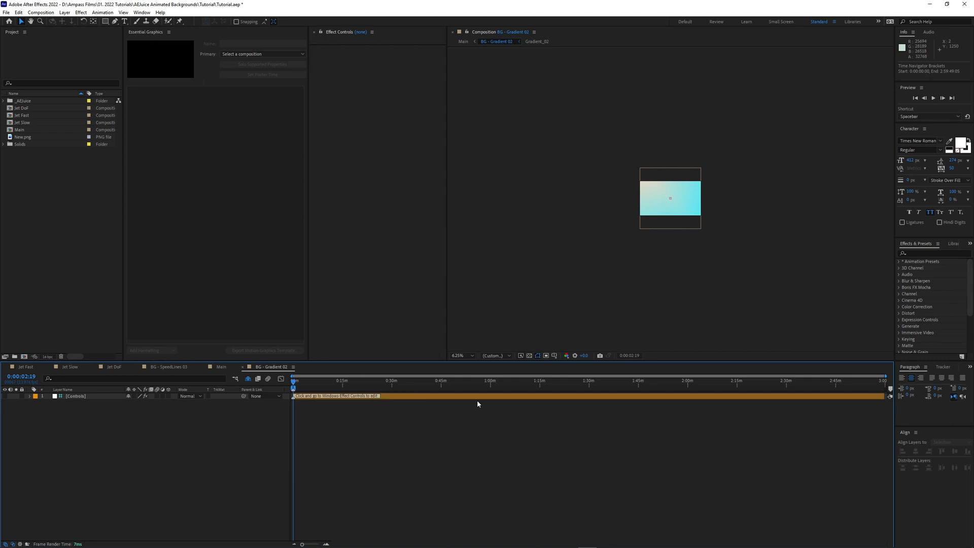
mouse_move(276, 390)
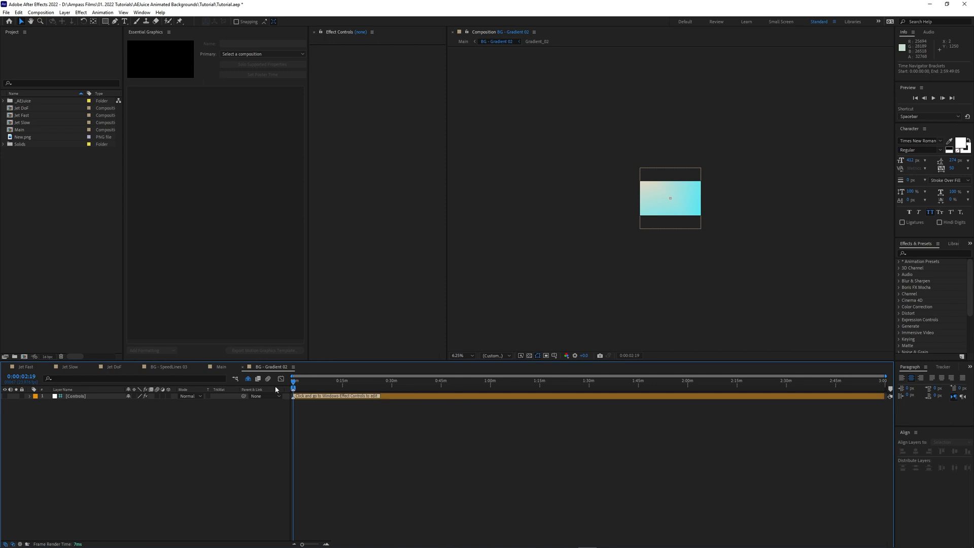
mouse_move(220, 374)
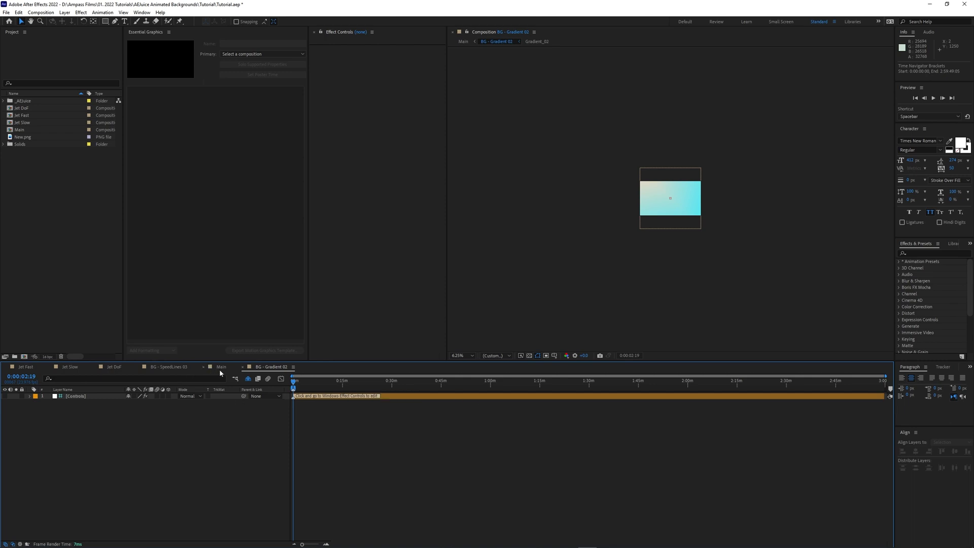
mouse_move(149, 437)
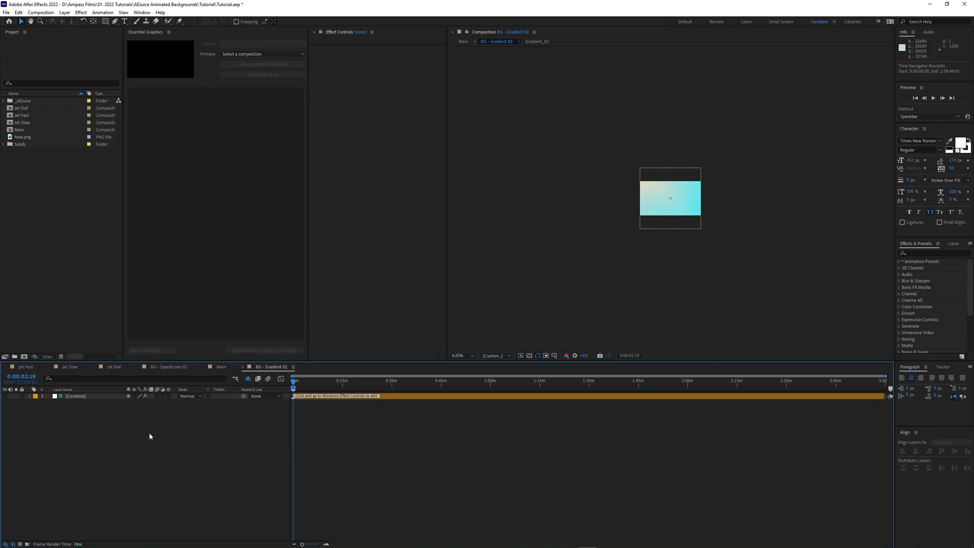
click(74, 396)
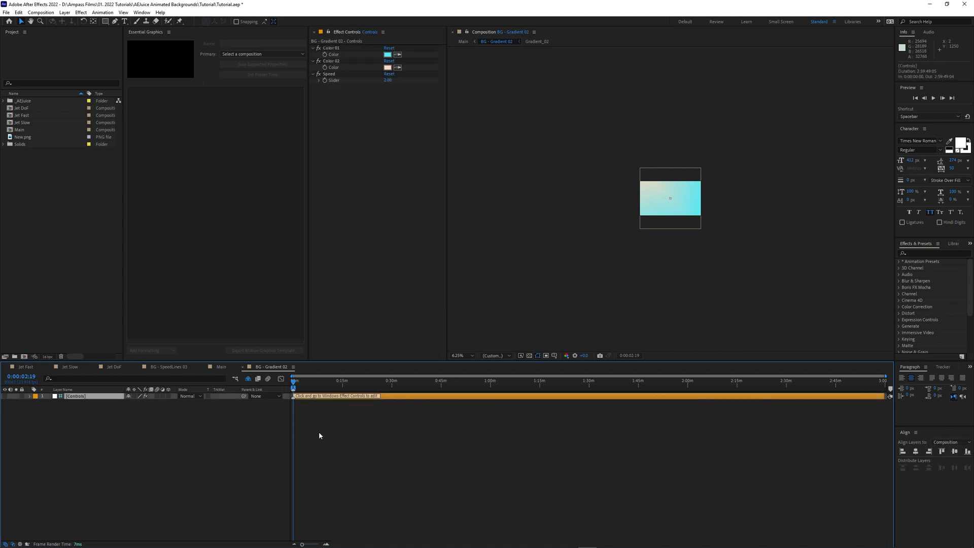
click(388, 54)
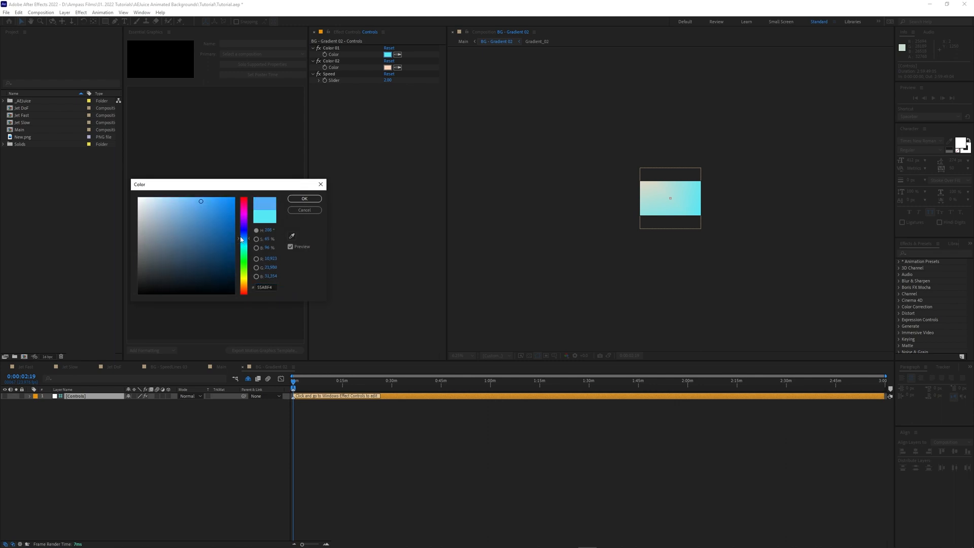
click(200, 201)
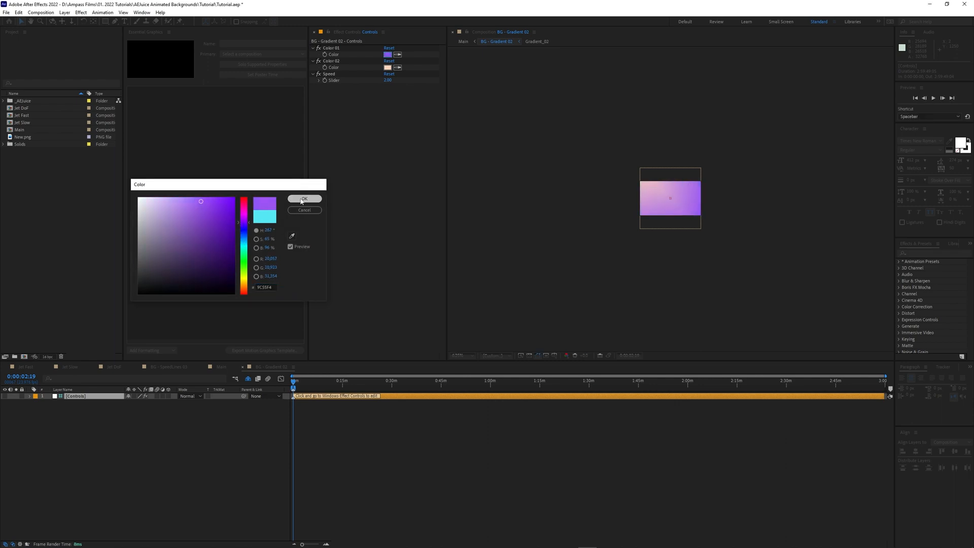
click(303, 198)
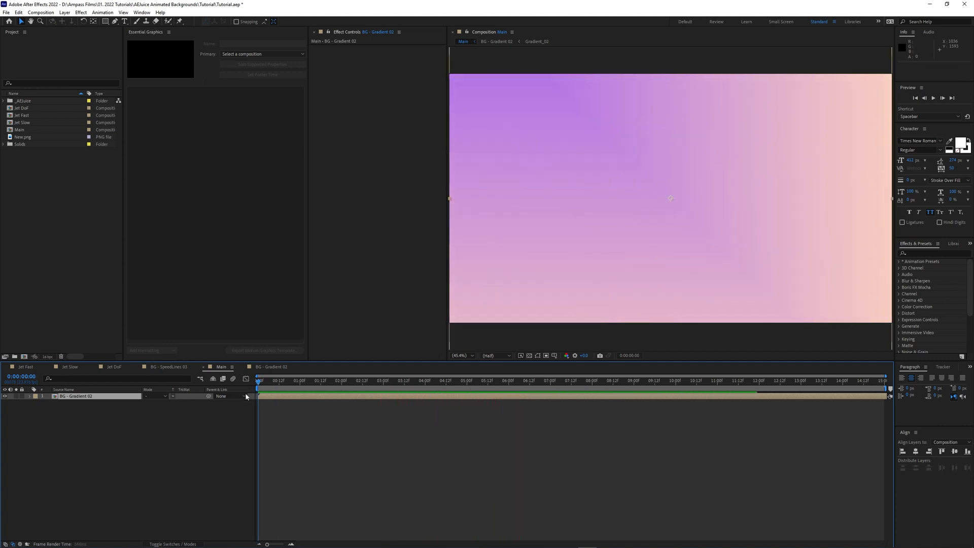
Preview the Cool Title composition with the title over the pale rippled Shape background.
key(space)
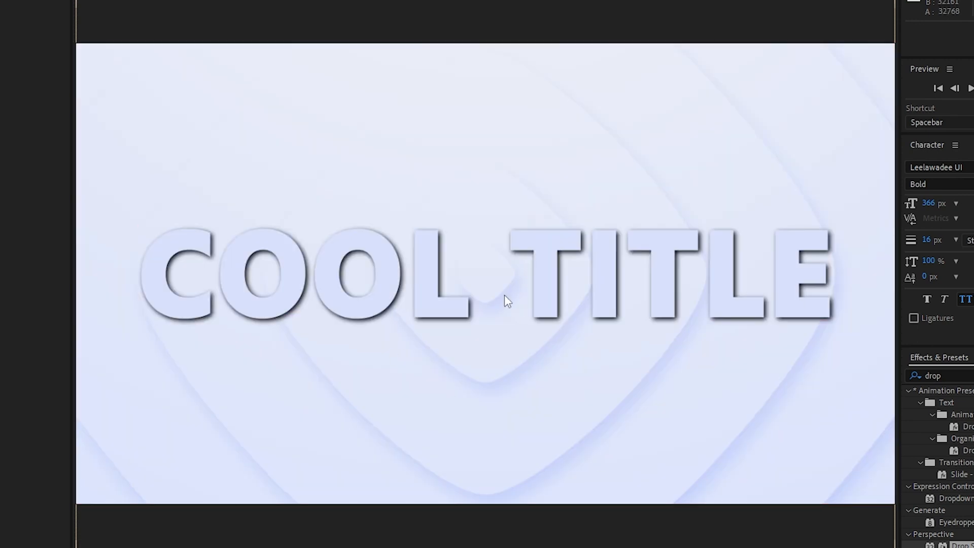
mouse_move(437, 358)
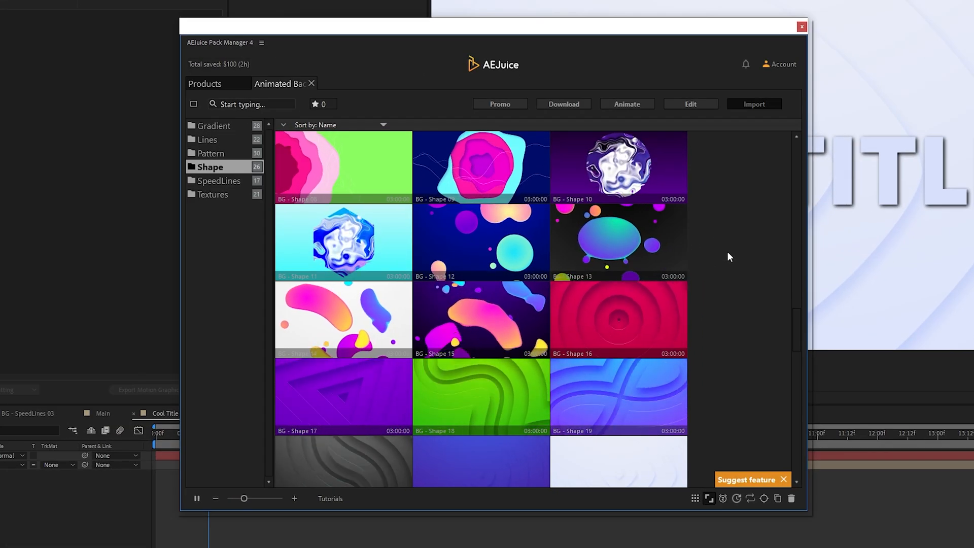
Scroll the Animated Backgrounds library past Shape to the SpeedLines thumbnails.
scroll(down, 3)
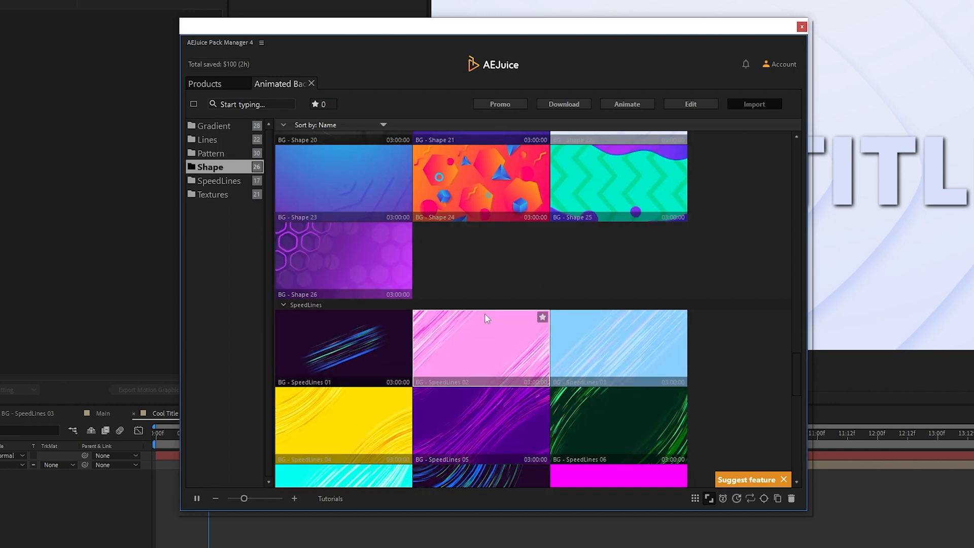
scroll(down, 3)
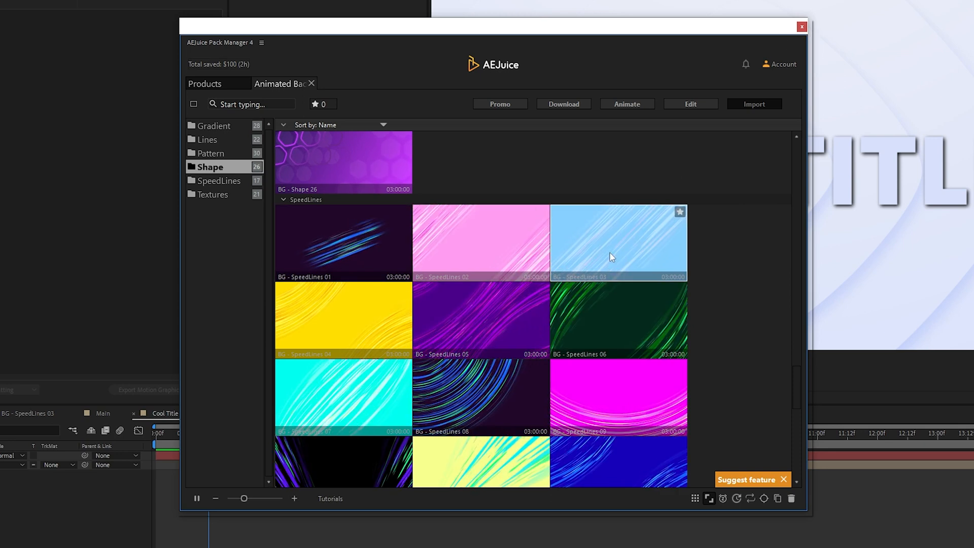
mouse_move(658, 251)
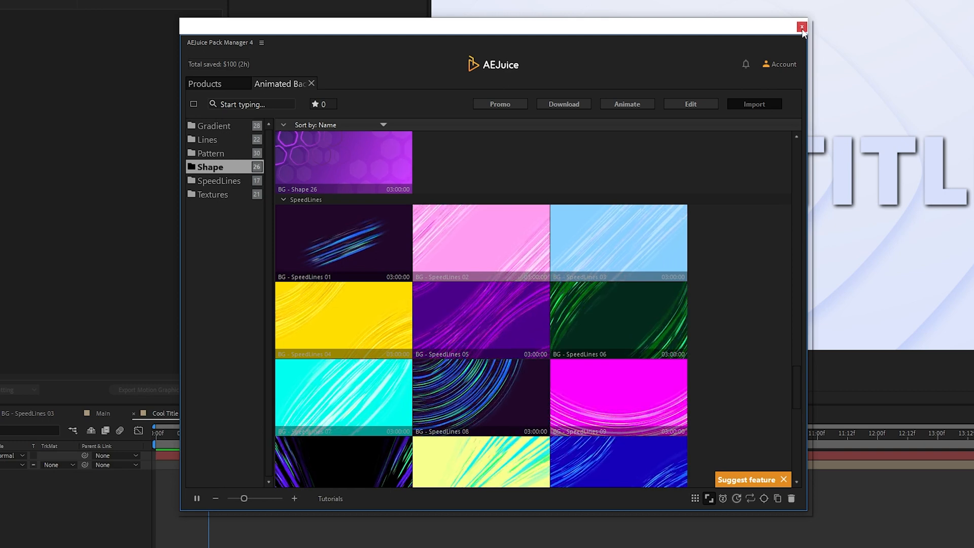
Close Pack Manager, leaving BG - SpeedLines 03 as the bottom layer in Jet Fast.
click(802, 27)
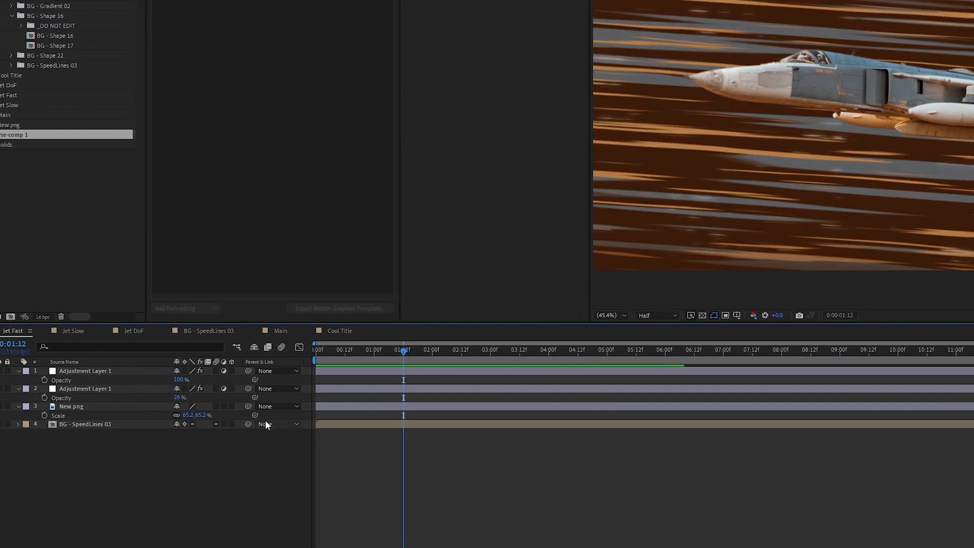
Time Stretch the BG - SpeedLines 03 layer to a 50% Stretch Factor so it plays twice as fast.
right_click(267, 424)
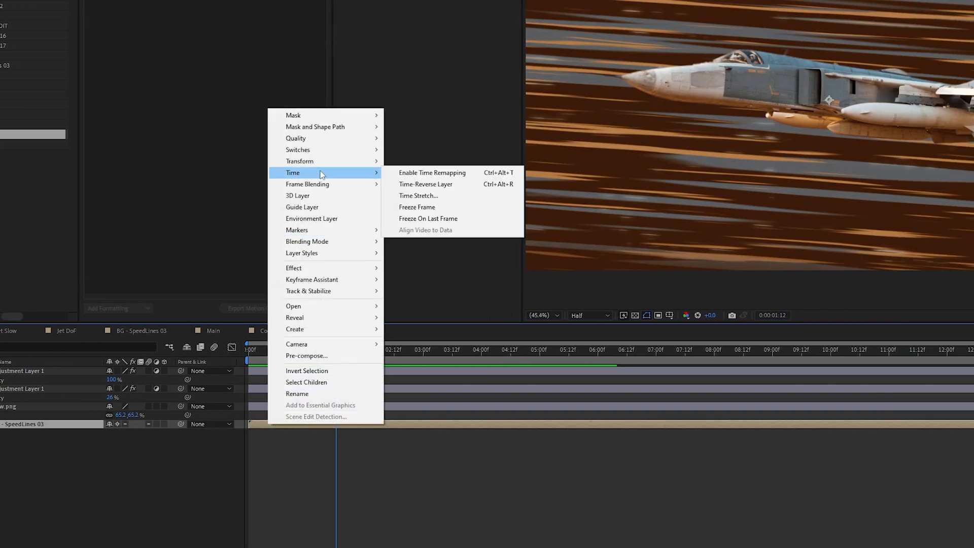
click(418, 196)
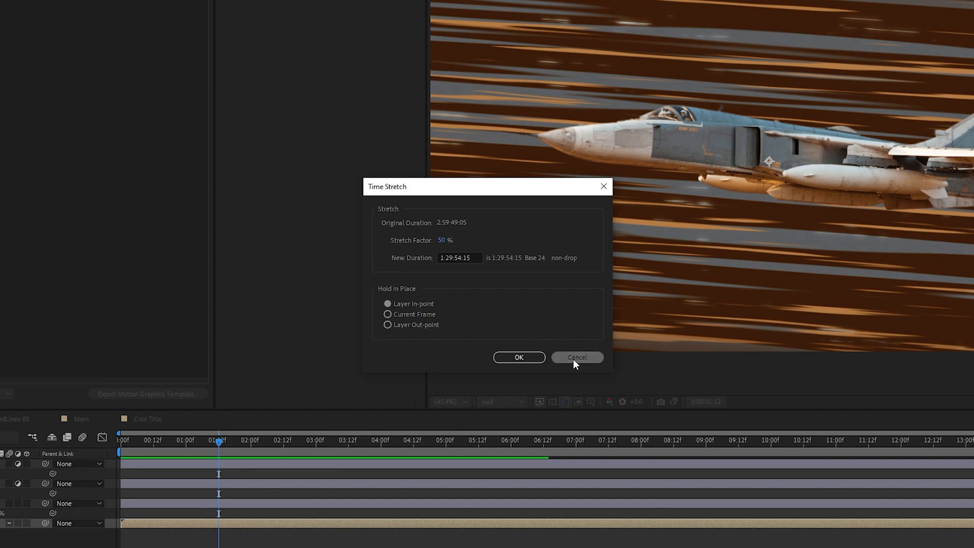
click(576, 358)
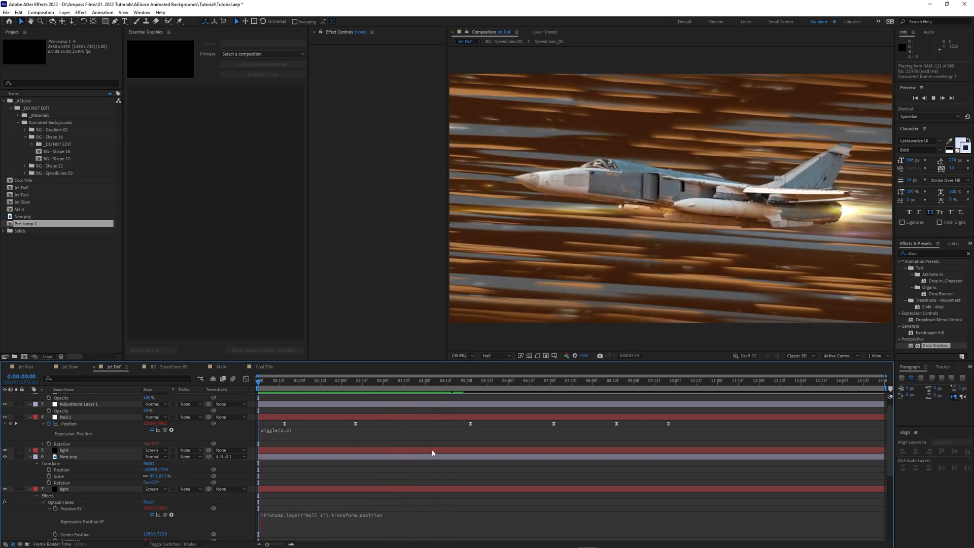
click(355, 380)
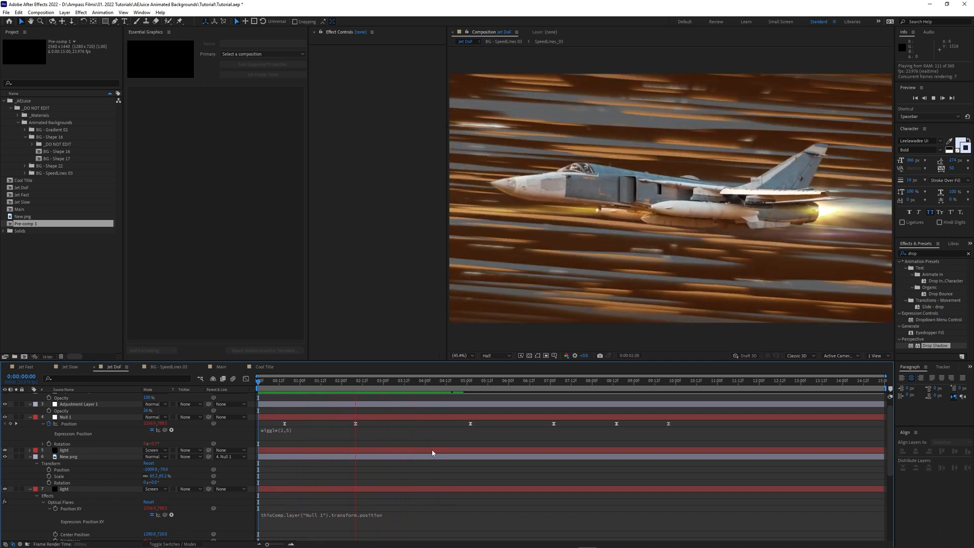